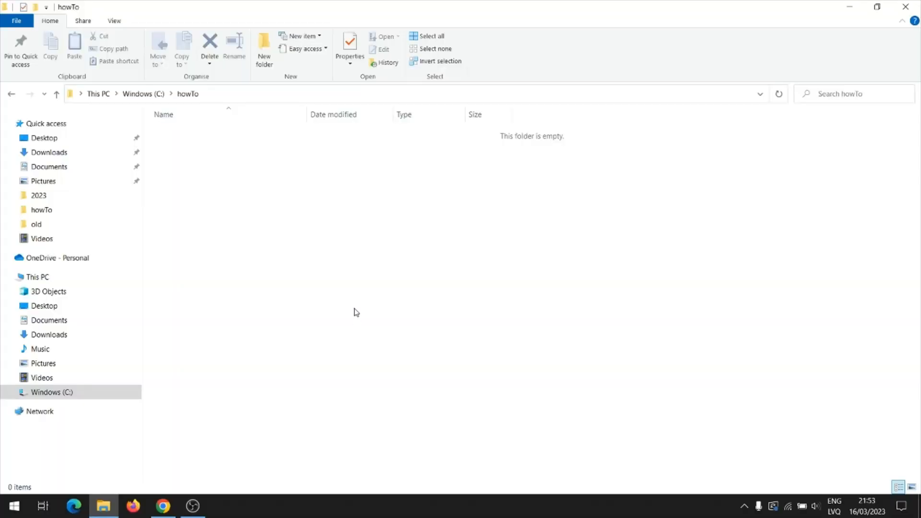
{"action": "mouse_move", "coordinate": [348, 291]}
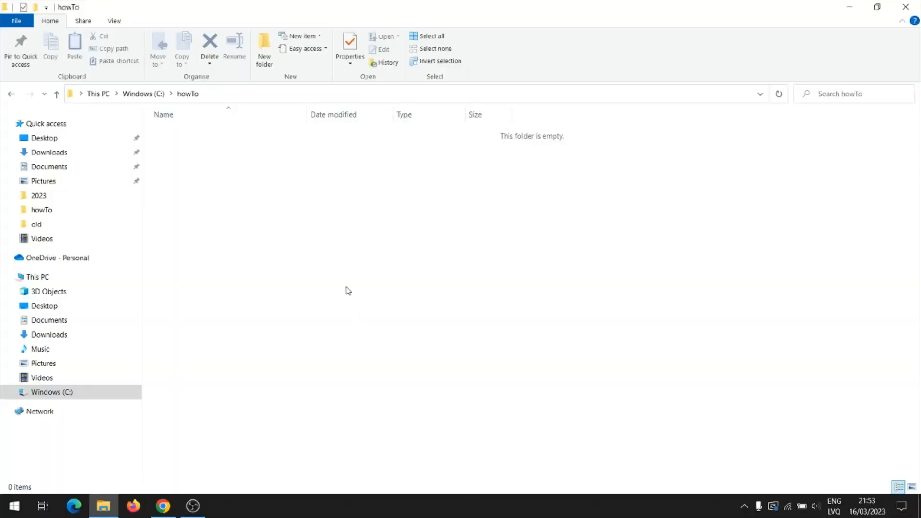
{"action": "mouse_move", "coordinate": [312, 278]}
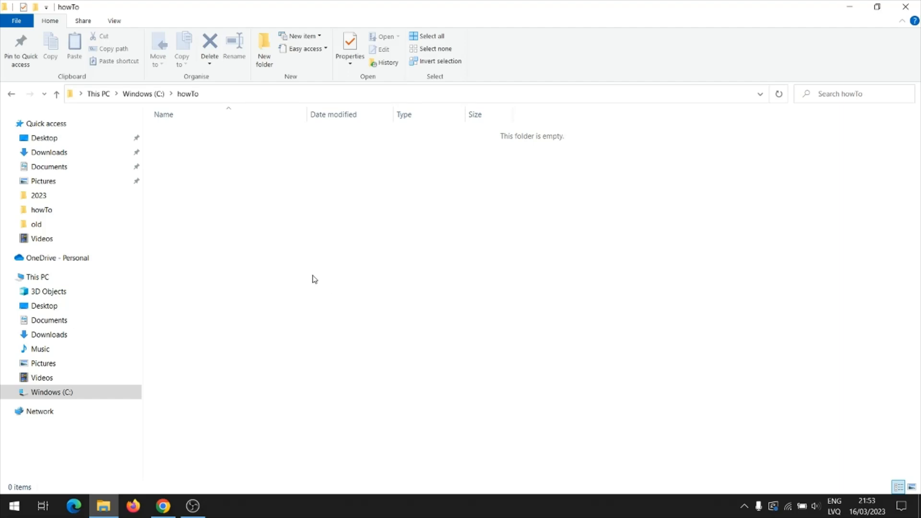
Step: Create a new text document named document1 in the howTo folder and open it in Notepad
{"action": "right_click", "coordinate": [312, 278]}
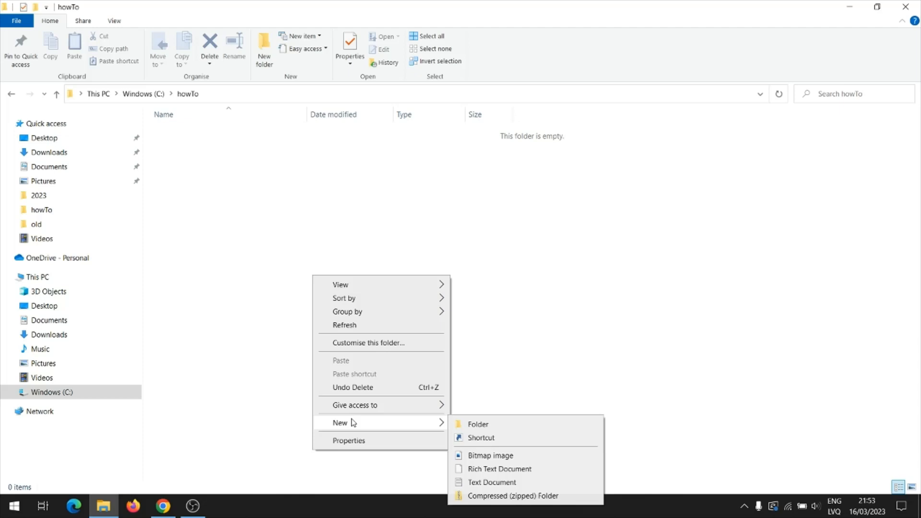
{"action": "left_click", "coordinate": [491, 483]}
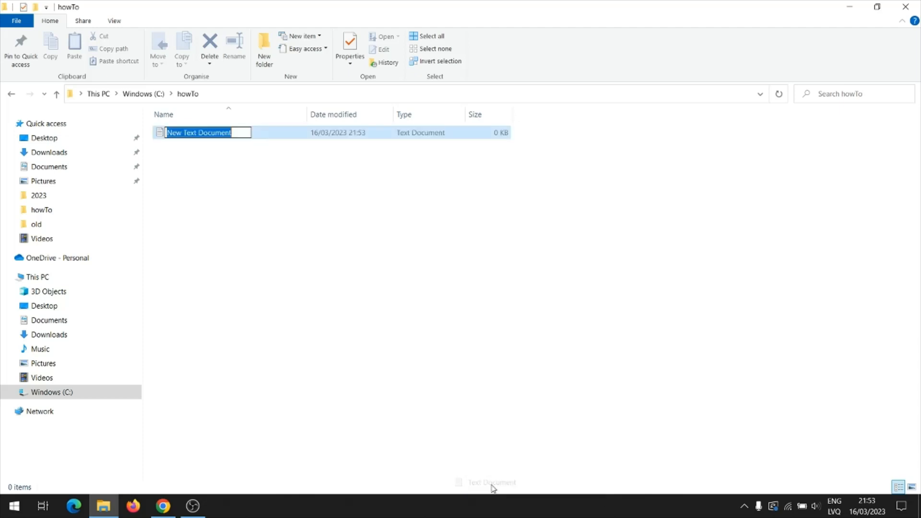
{"action": "type", "text": "document1"}
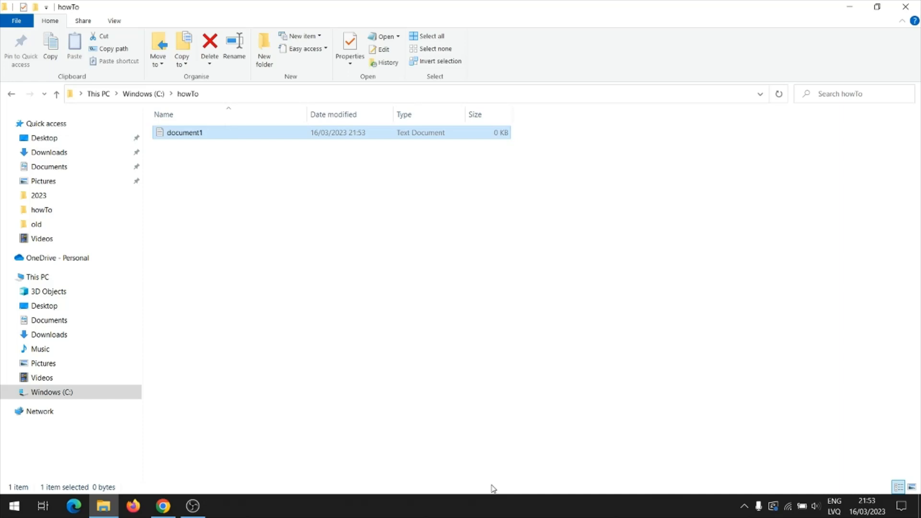
{"action": "double_click", "coordinate": [184, 133]}
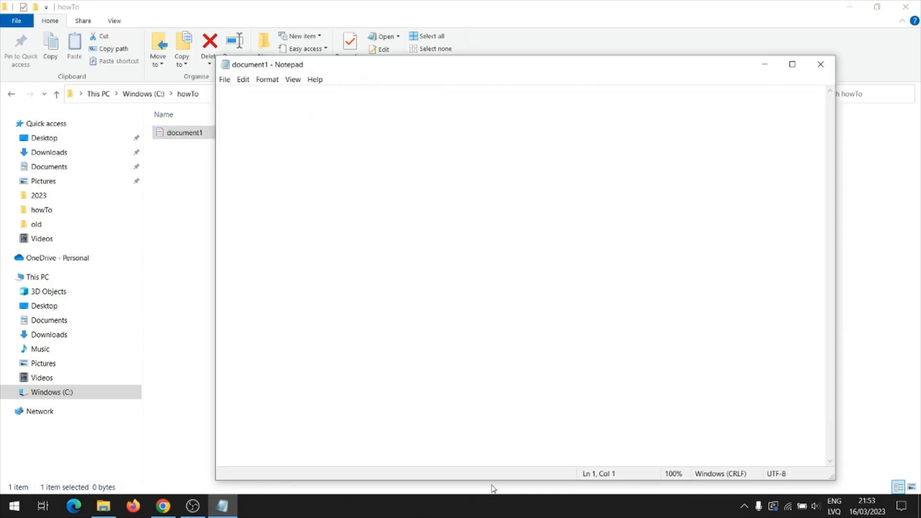
Step: Write the line 'Document 1' into document1, save it and close Notepad
{"action": "type", "text": "1"}
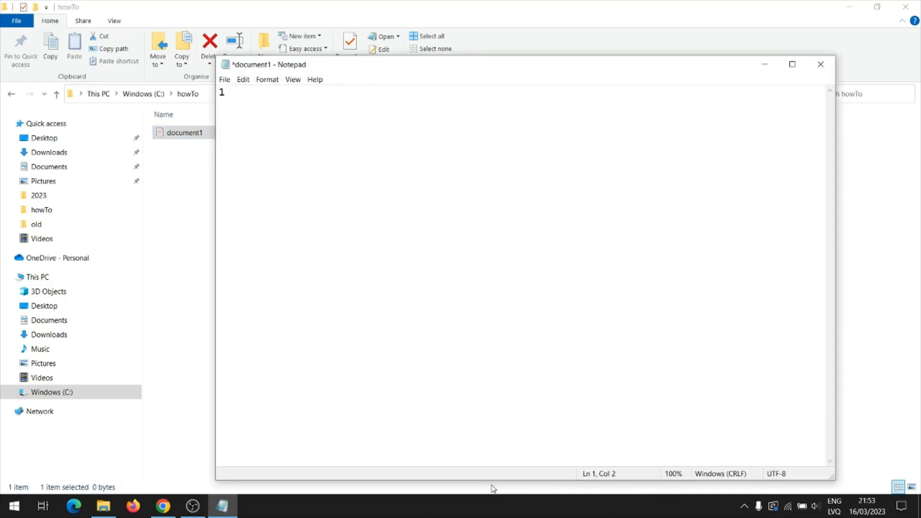
{"action": "type", "text": "Docum"}
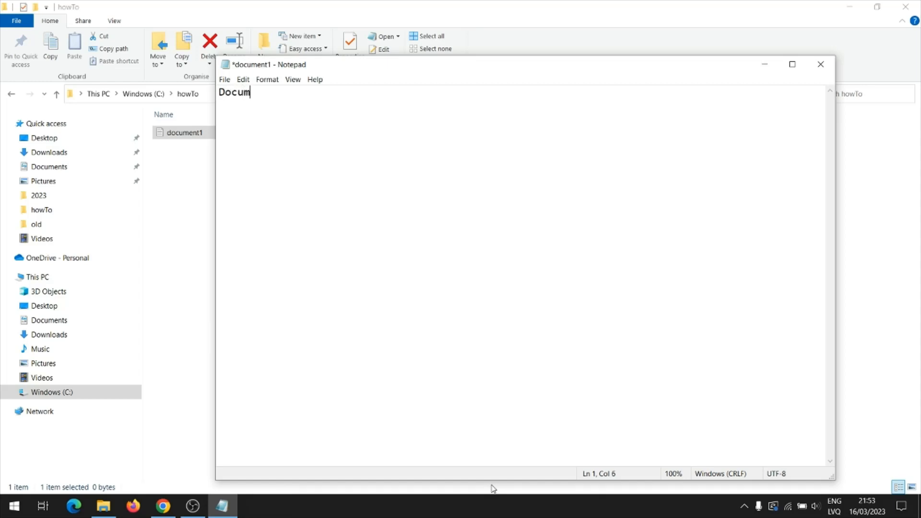
{"action": "type", "text": "ent 1"}
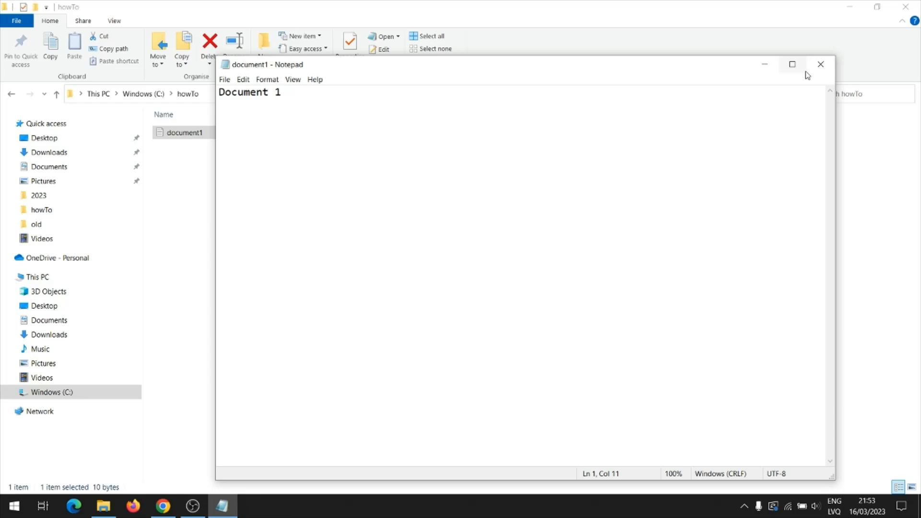
{"action": "left_click", "coordinate": [820, 65]}
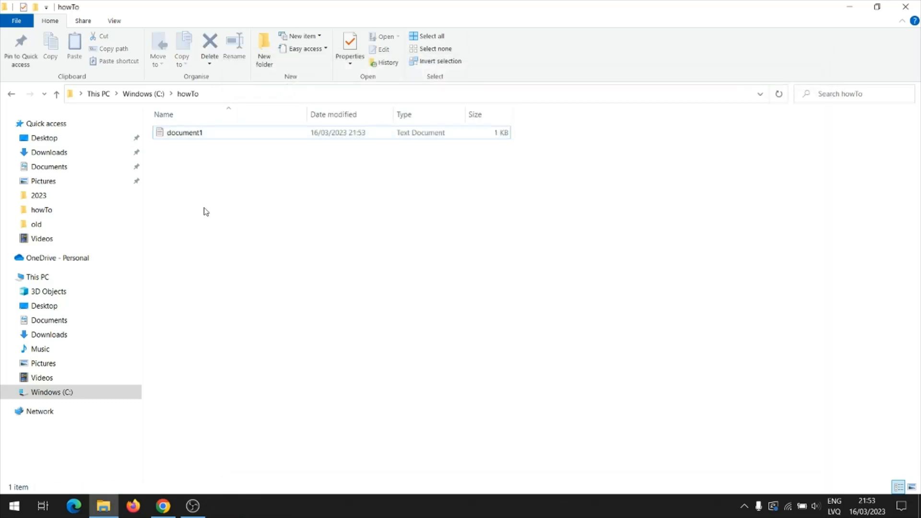
Step: Create document2 in howTo containing the line 'Document 2', saved and closed in Notepad
{"action": "right_click", "coordinate": [206, 211]}
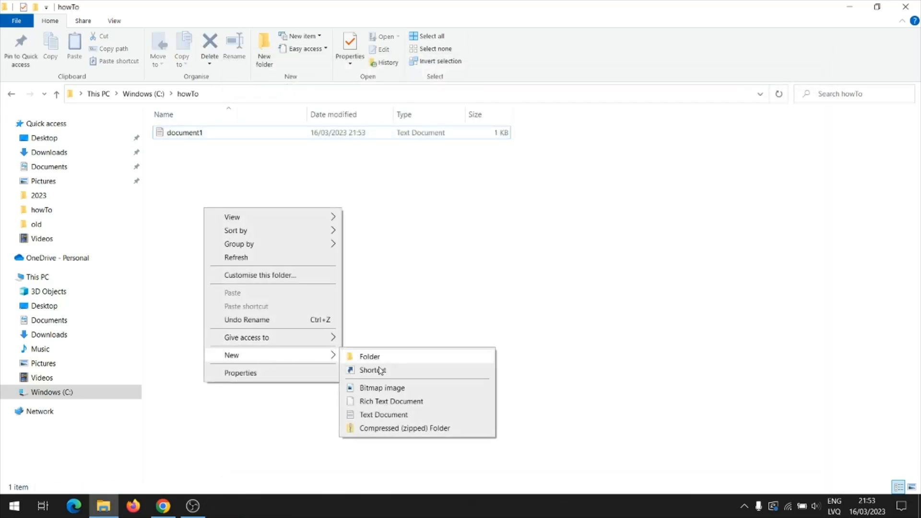
{"action": "left_click", "coordinate": [383, 415]}
{"action": "type", "text": "Doc"}
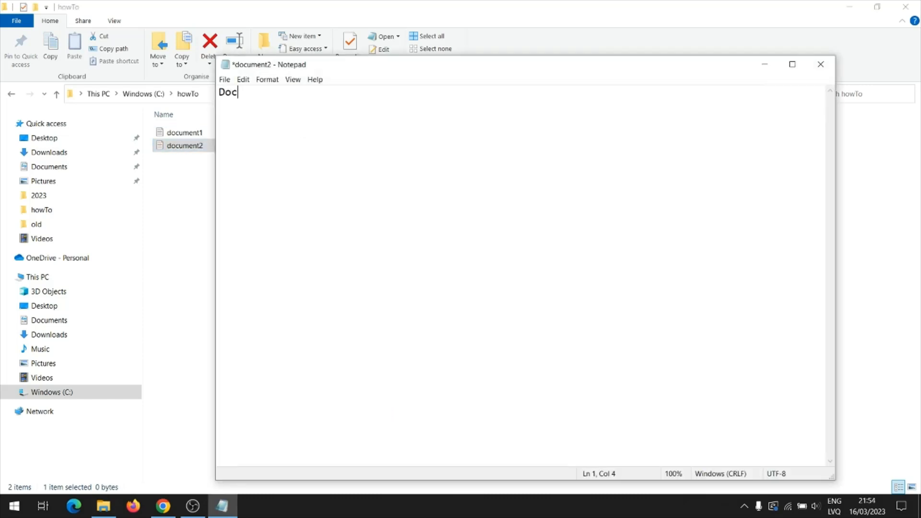
{"action": "type", "text": "ument 2"}
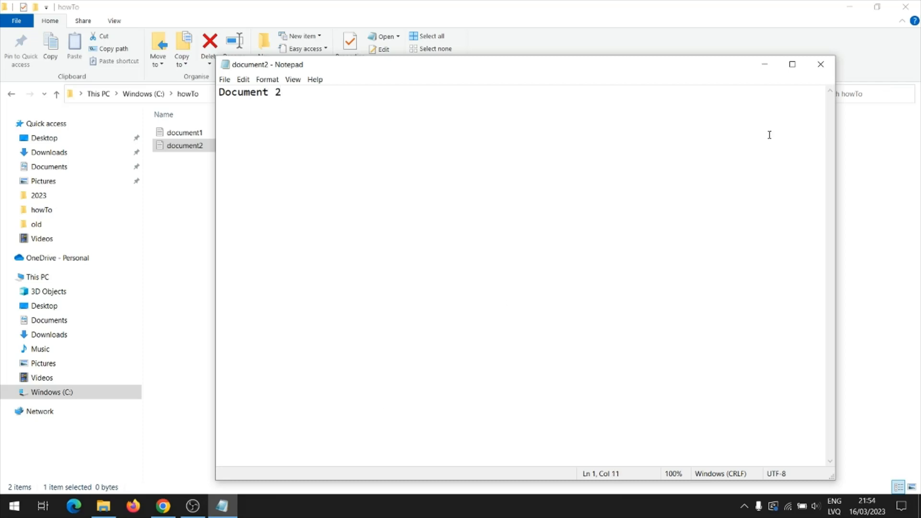
{"action": "left_click", "coordinate": [820, 64]}
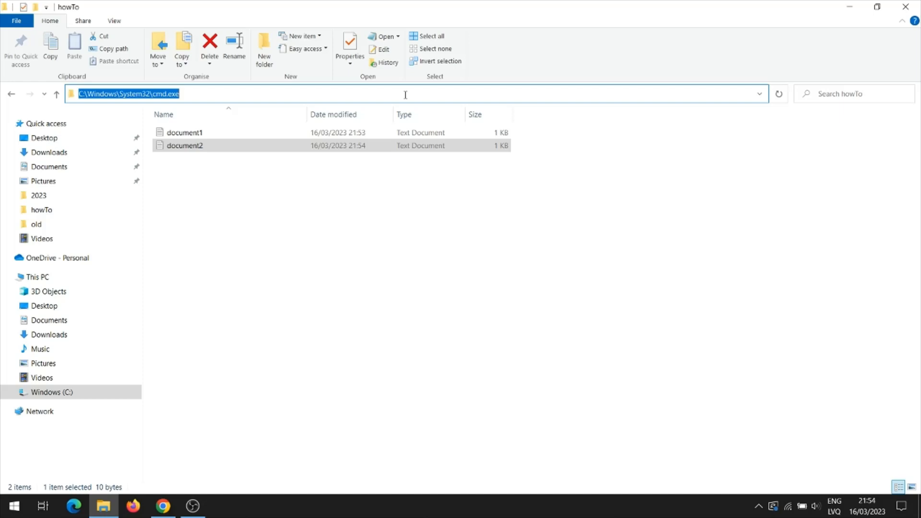
Step: Run 'fc /a document1.txt document2.txt' in the howTo command prompt to list the differing lines
{"action": "key", "text": "Return"}
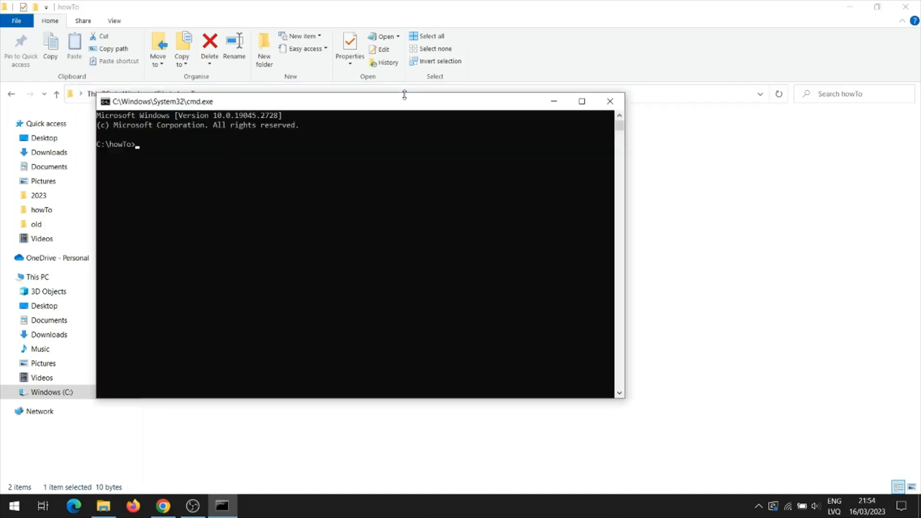
{"action": "type", "text": "fc"}
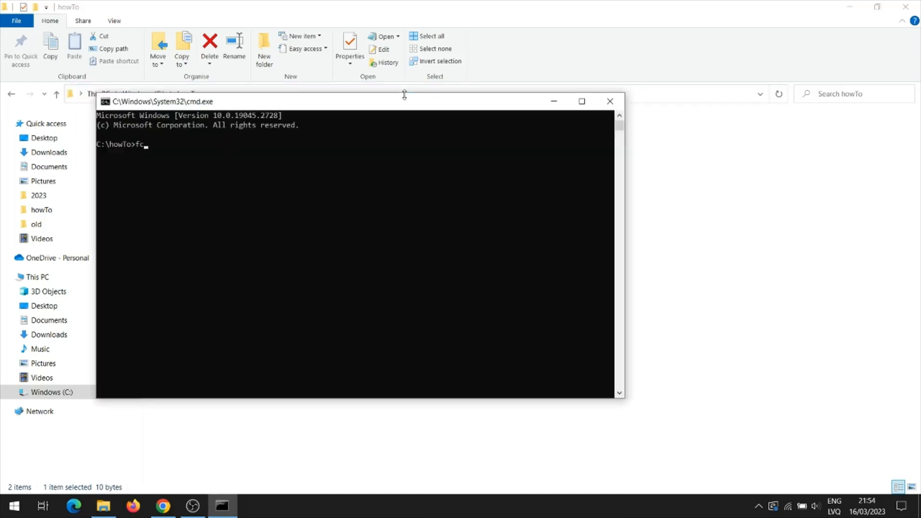
{"action": "type", "text": "/a d"}
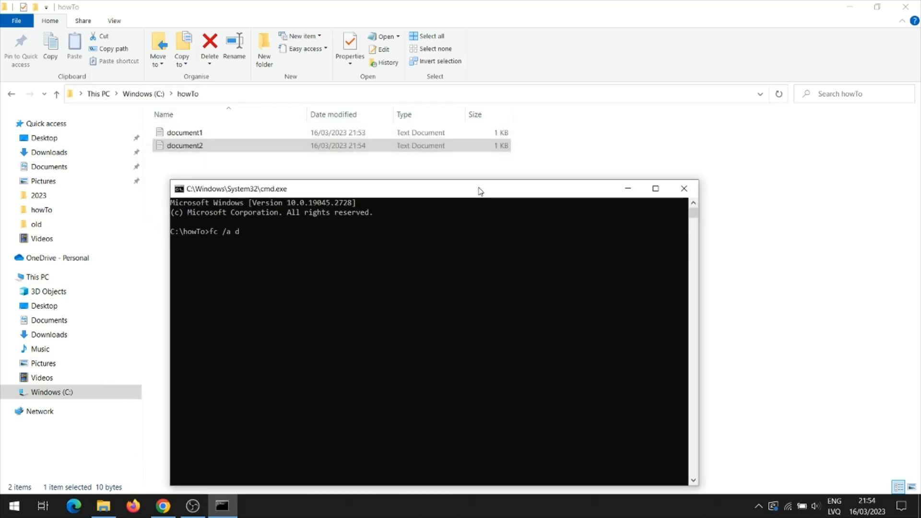
{"action": "type", "text": "ocument"}
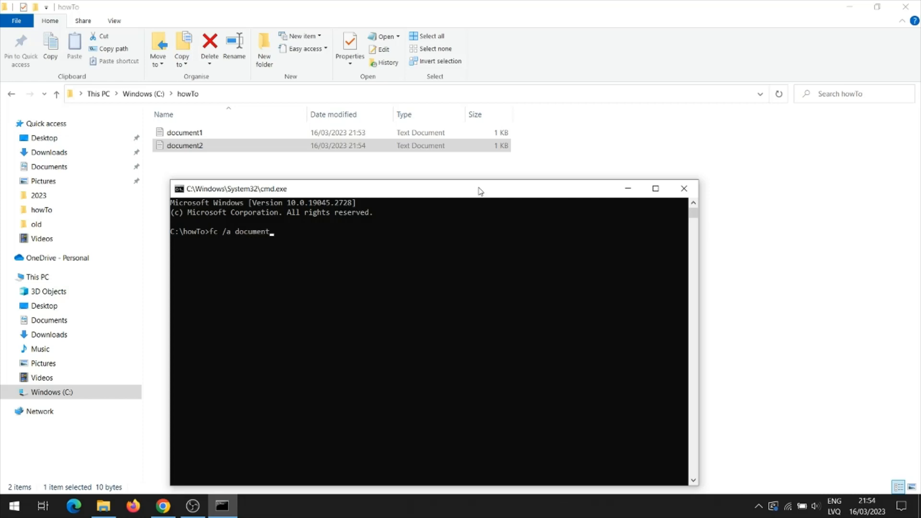
{"action": "type", "text": "1.txt"}
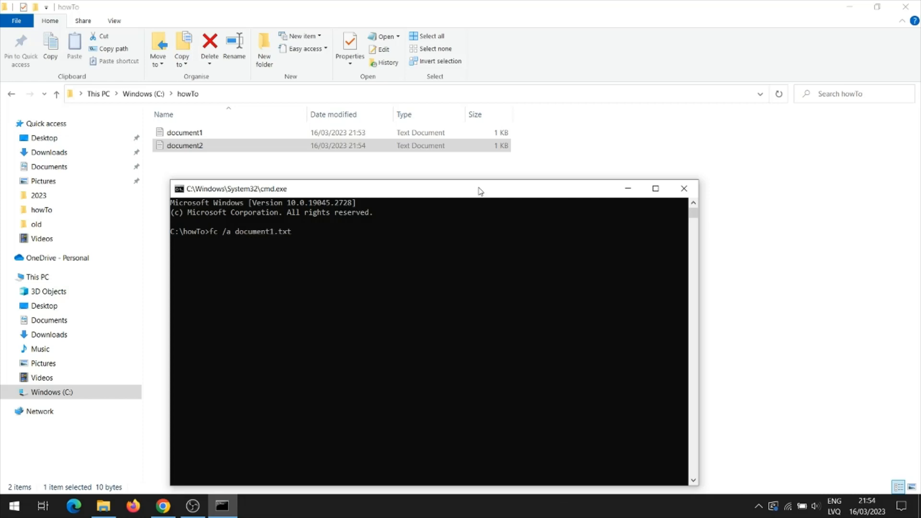
{"action": "type", "text": "document2.t"}
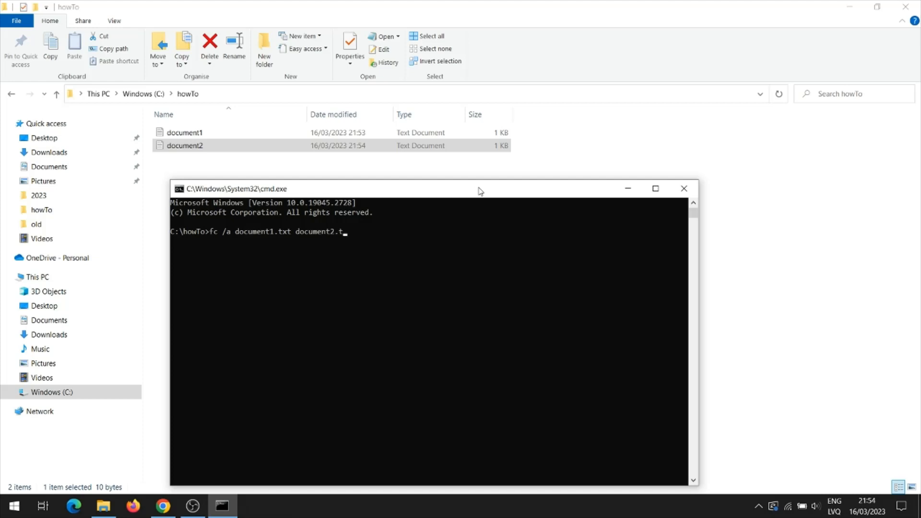
{"action": "type", "text": "xt"}
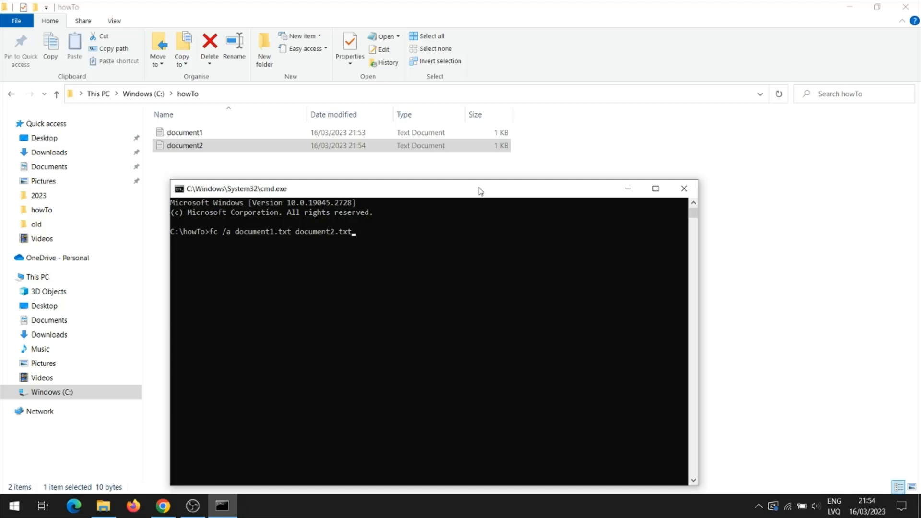
{"action": "key", "text": "Return"}
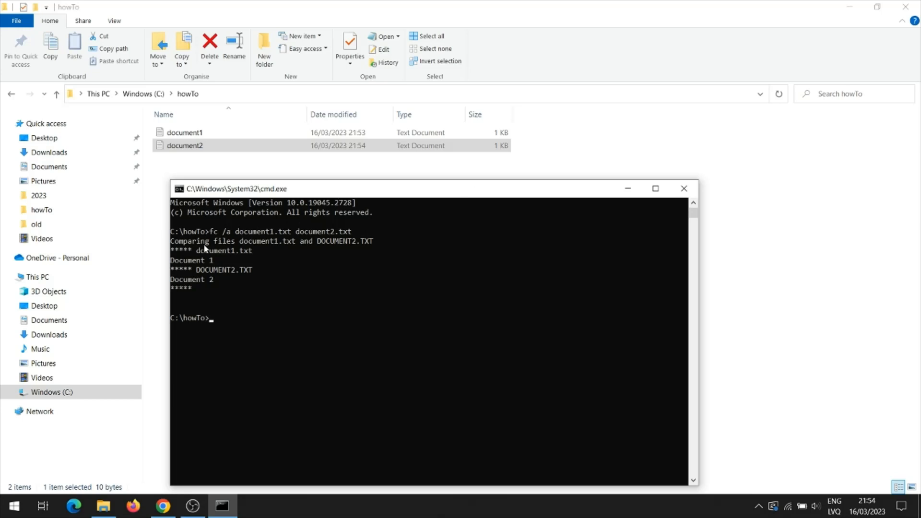
{"action": "mouse_move", "coordinate": [243, 263]}
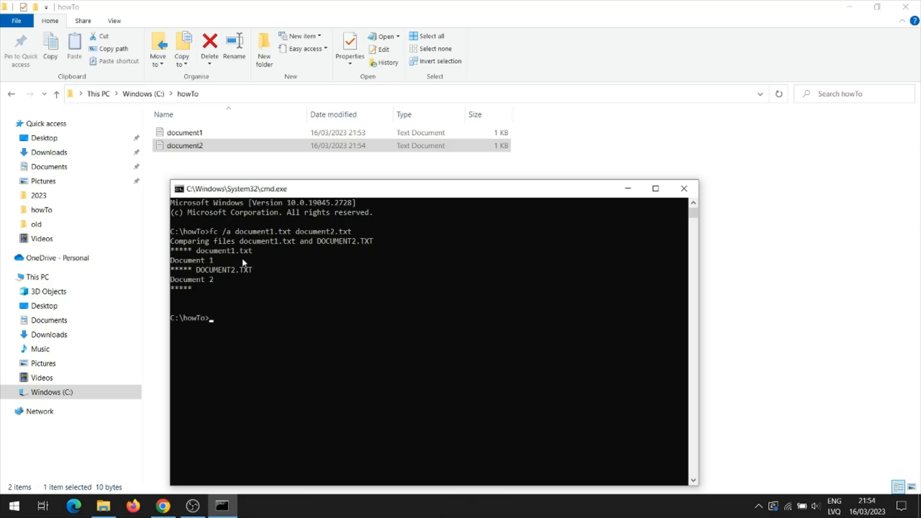
{"action": "mouse_move", "coordinate": [256, 289]}
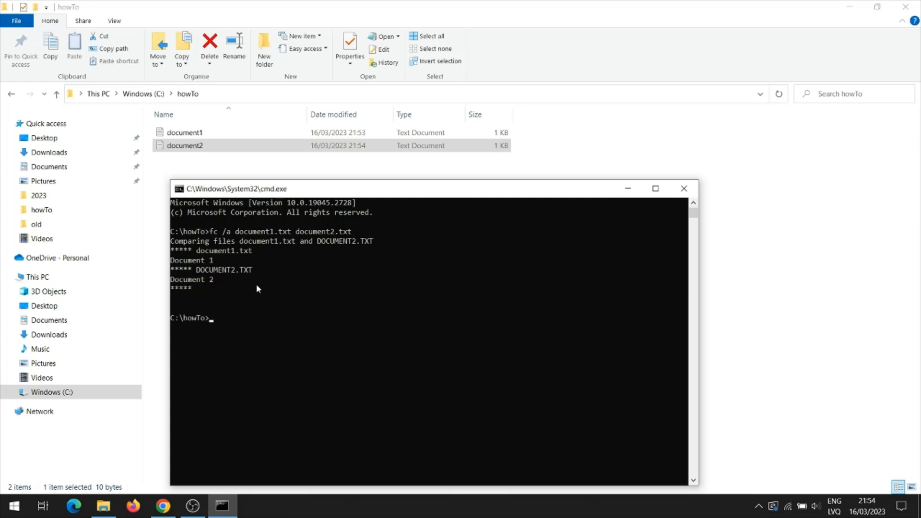
Step: Edit document1 so it reads just 'Document', save it and close Notepad
{"action": "double_click", "coordinate": [184, 133]}
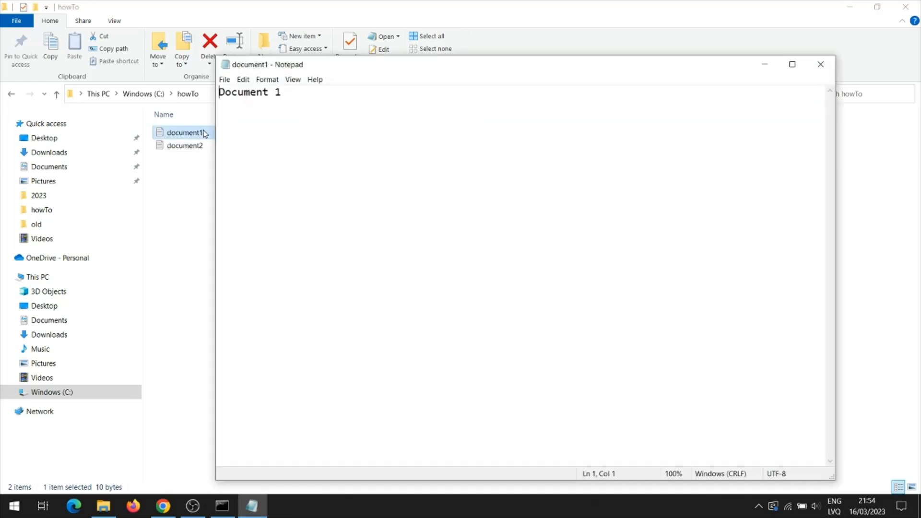
{"action": "left_click", "coordinate": [282, 92]}
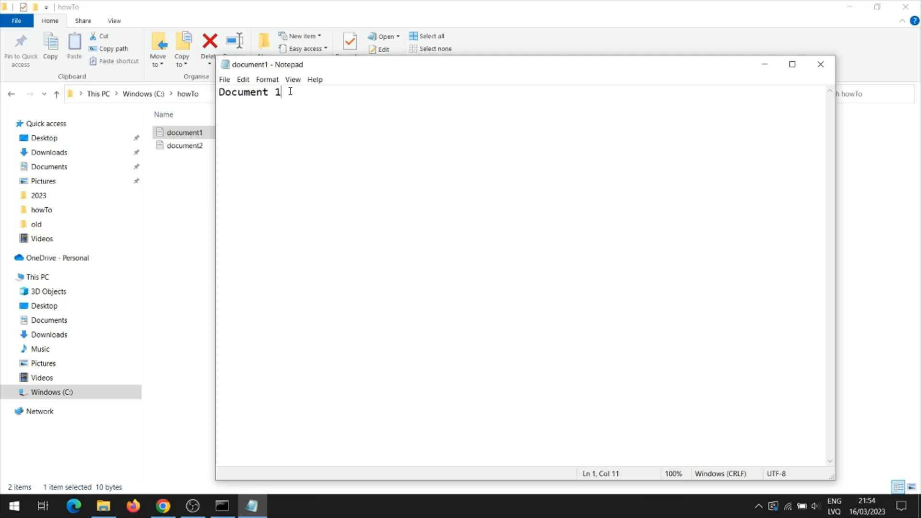
{"action": "key", "text": "Backspace"}
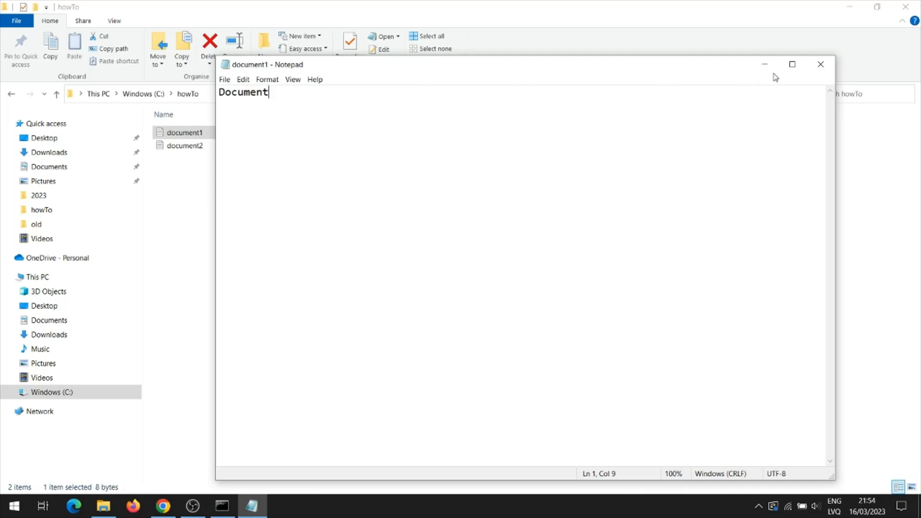
{"action": "left_click", "coordinate": [821, 65]}
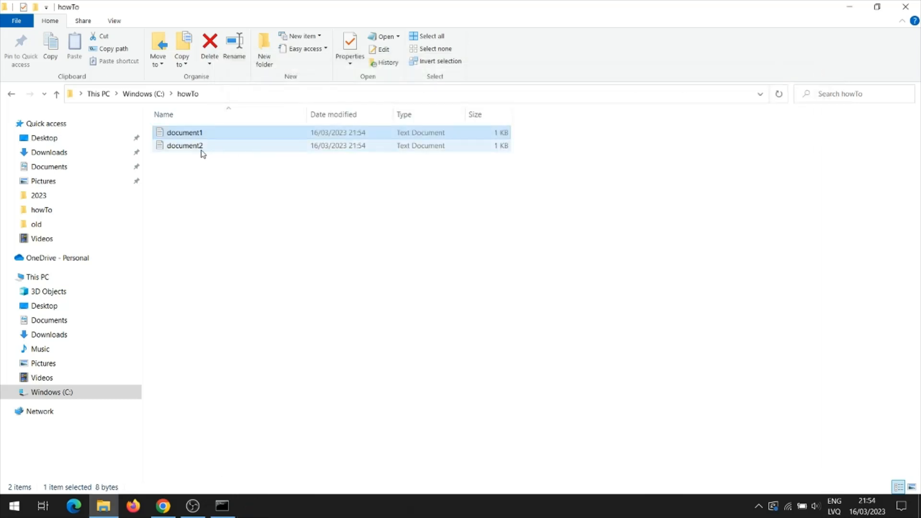
Step: Remove the trailing number from document2, then reopen document1 to check its text and close it
{"action": "double_click", "coordinate": [185, 145]}
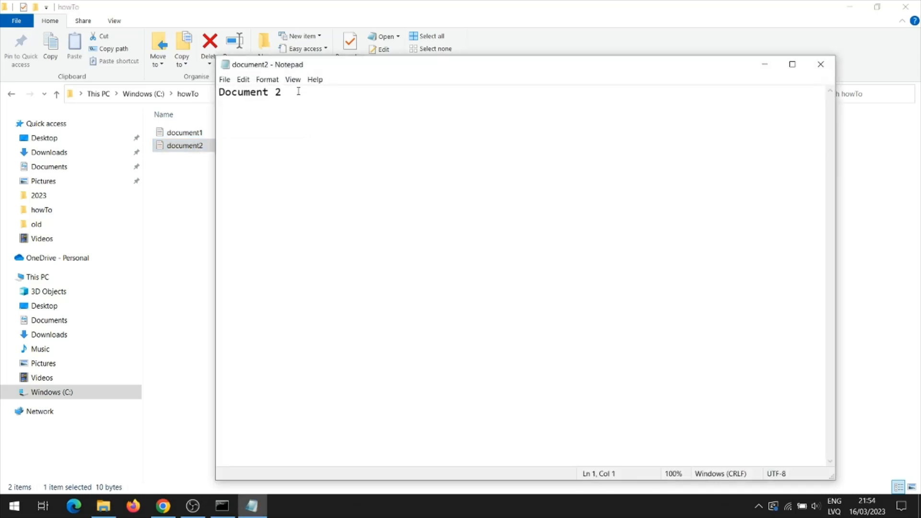
{"action": "key", "text": "Backspace"}
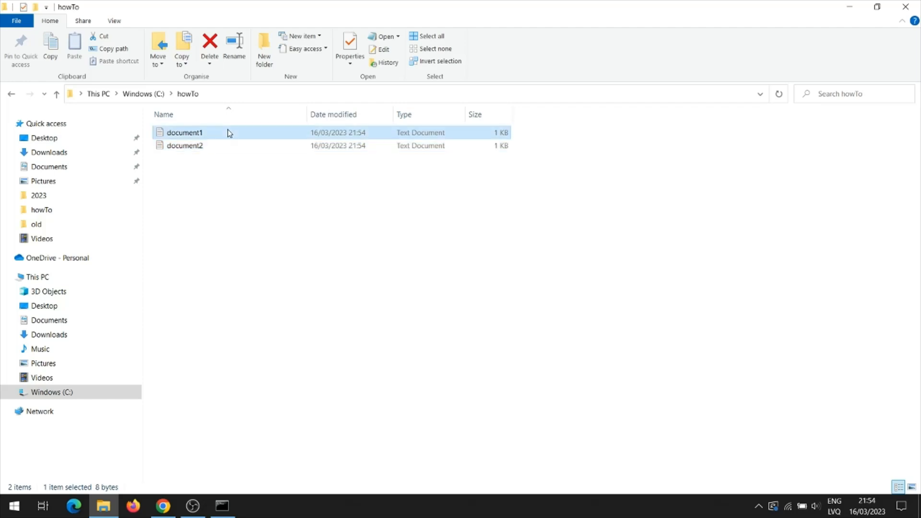
{"action": "double_click", "coordinate": [184, 133]}
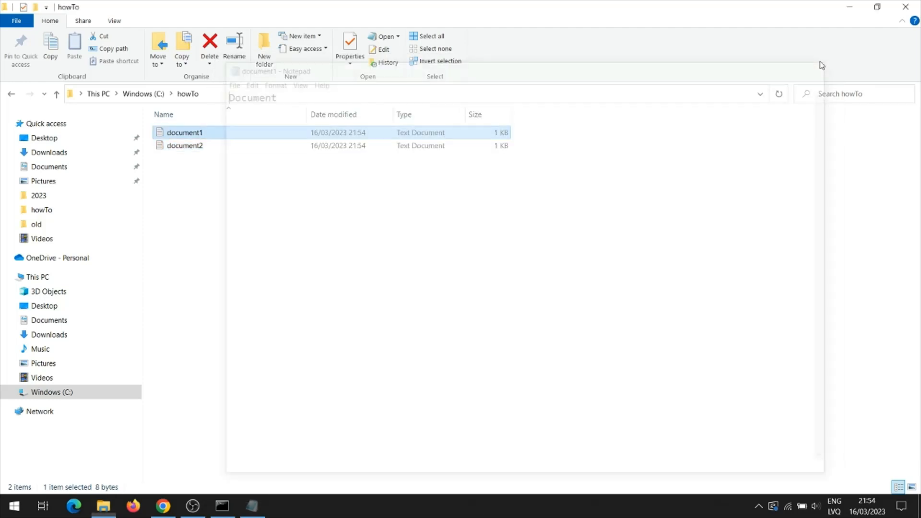
{"action": "left_click", "coordinate": [222, 506]}
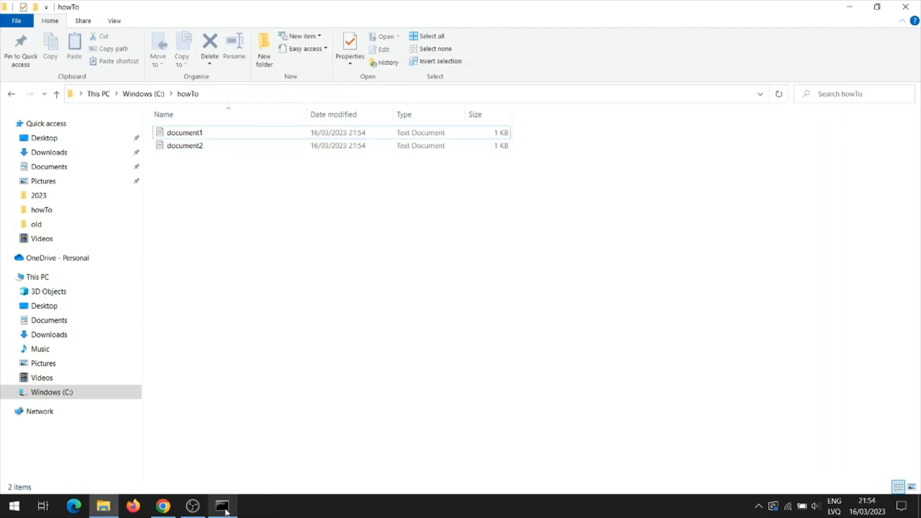
Step: Rerun 'fc /a document1.txt document2.txt' and get the no-differences-encountered result
{"action": "left_click", "coordinate": [222, 506]}
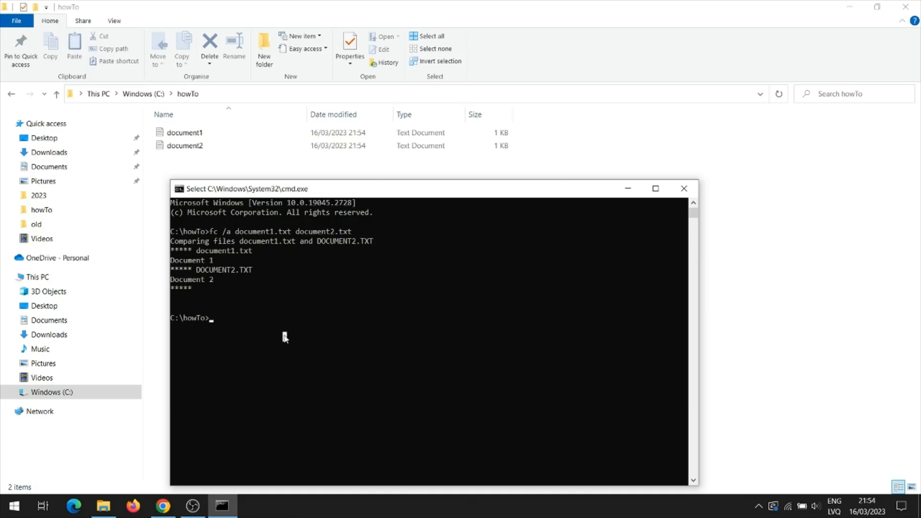
{"action": "type", "text": "fc /a document1.txt document2.txt"}
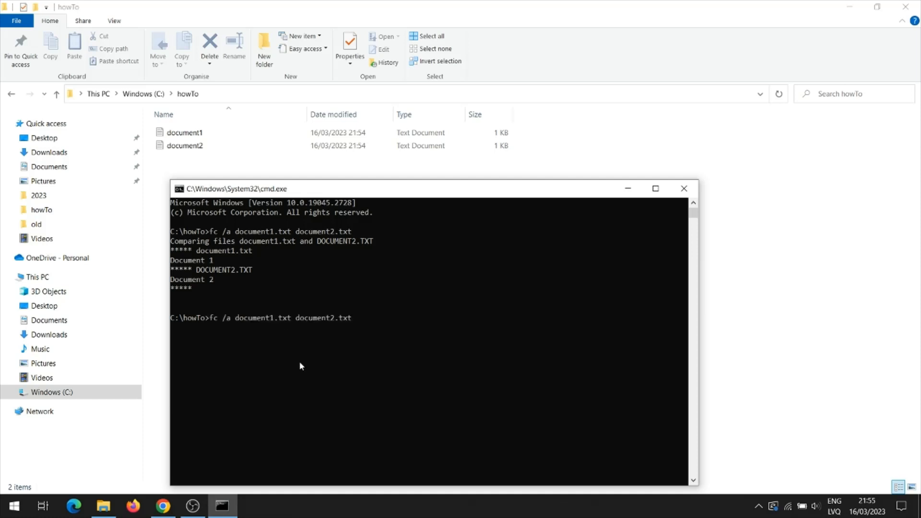
{"action": "key", "text": "Return"}
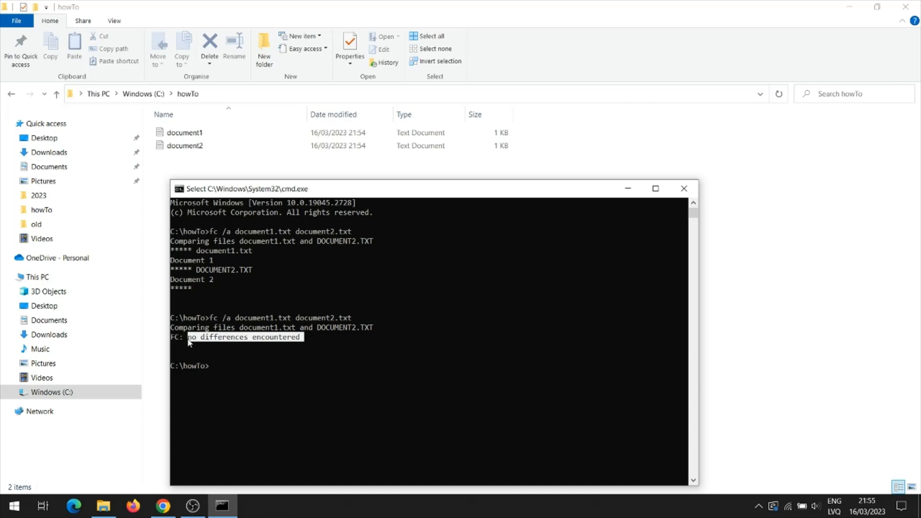
{"action": "mouse_move", "coordinate": [229, 349]}
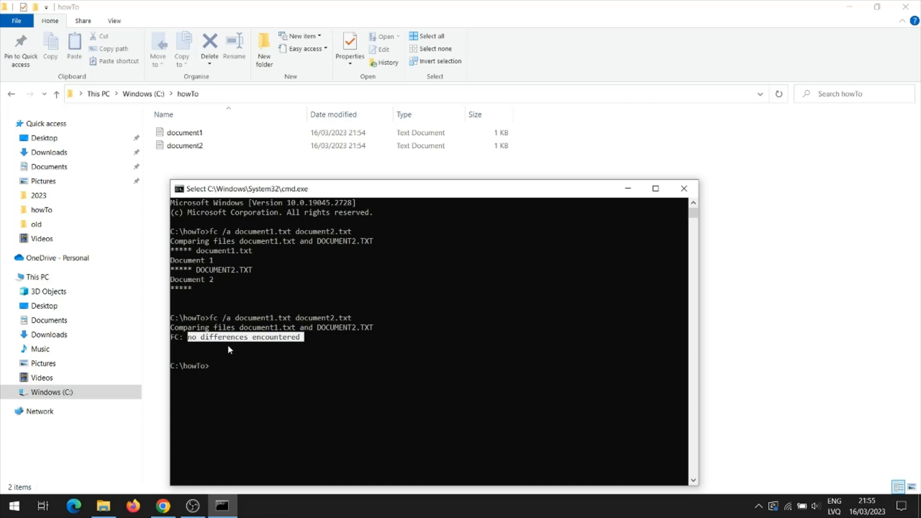